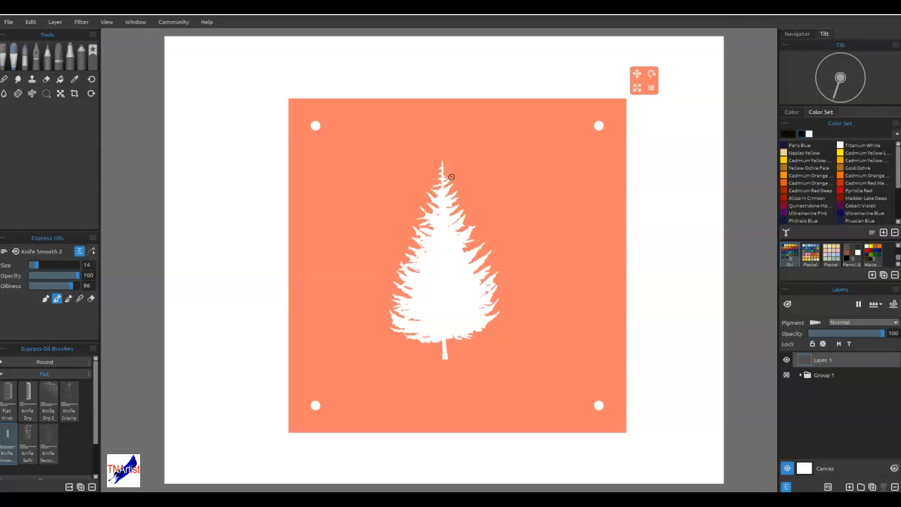
mouse_move(633, 168)
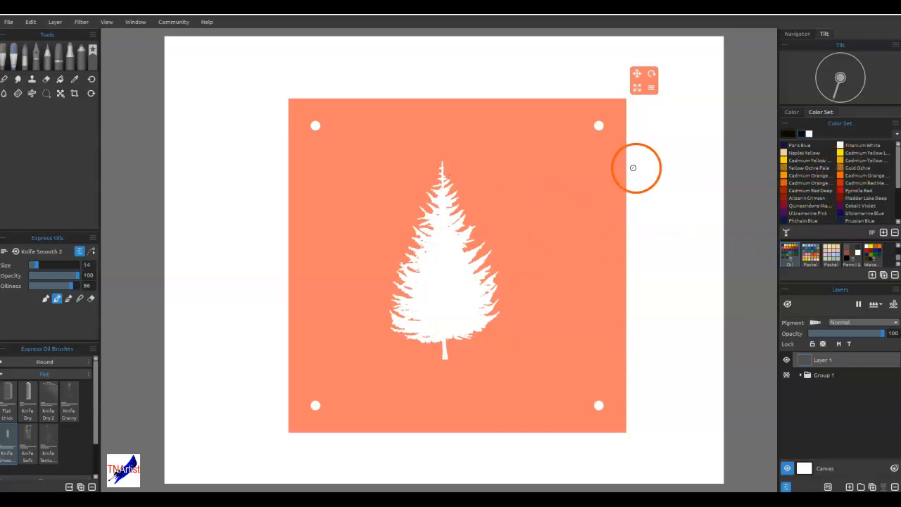
mouse_move(607, 125)
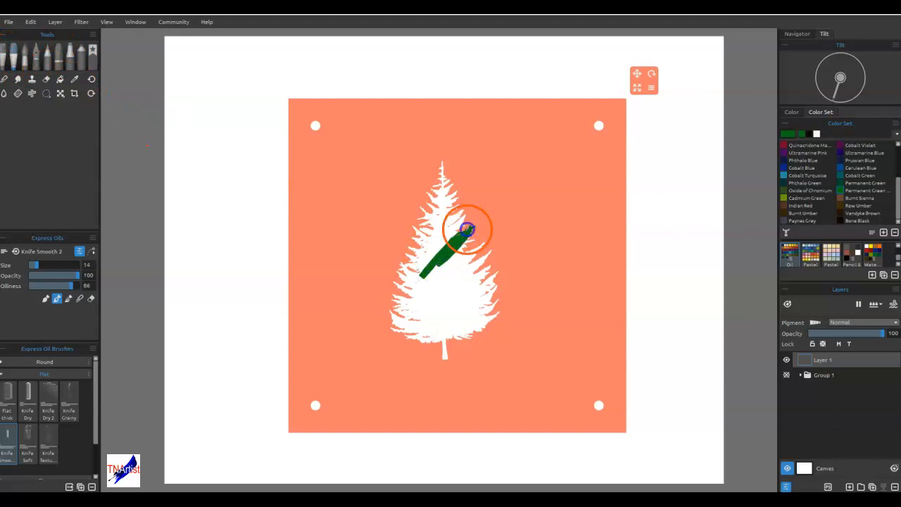
Step: Fill the tree stencil silhouette with green paint using the Knife Smooth 2 brush
left_click_drag(464, 228, 415, 224)
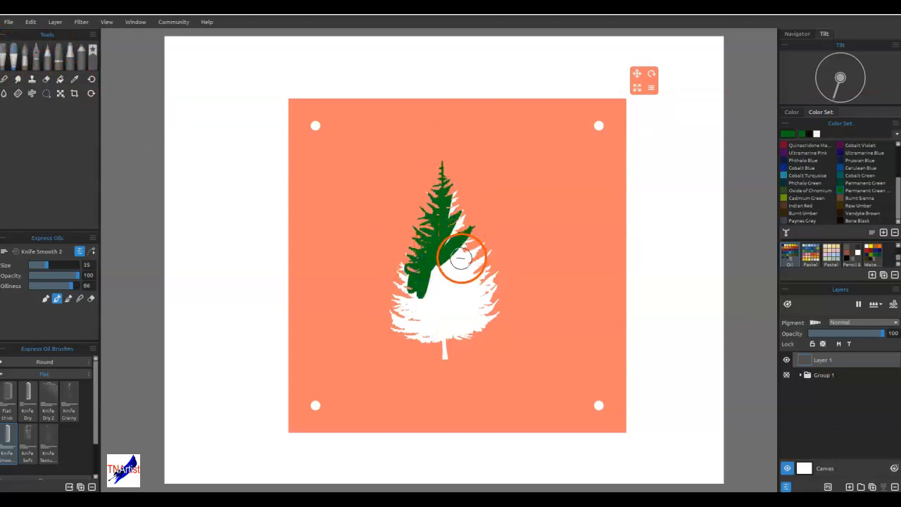
left_click_drag(461, 256, 414, 300)
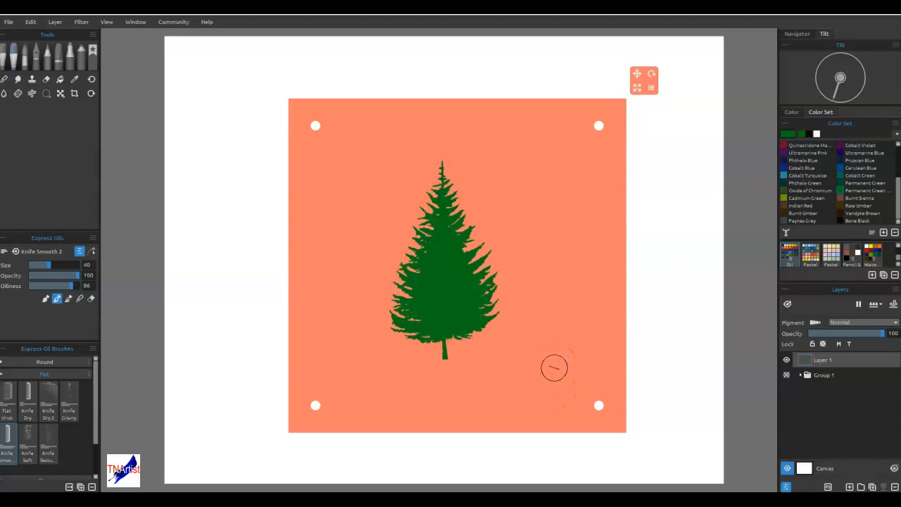
mouse_move(758, 332)
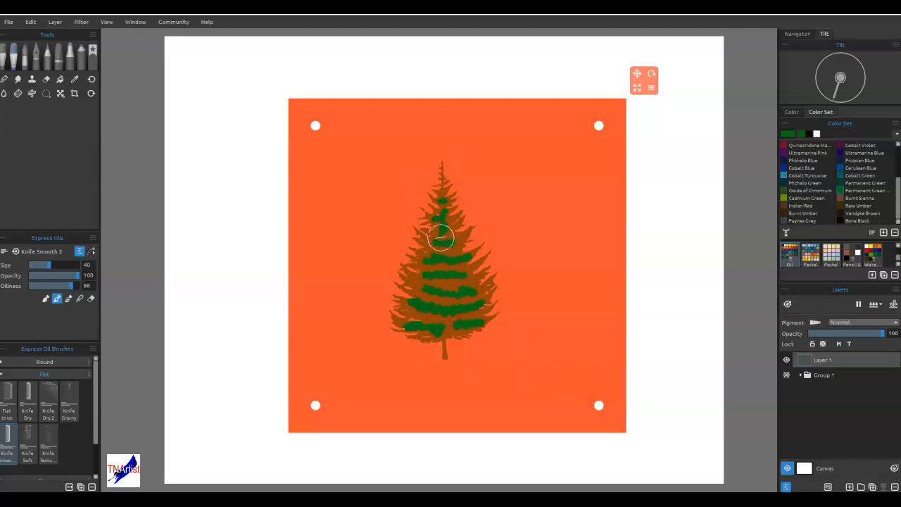
mouse_move(442, 259)
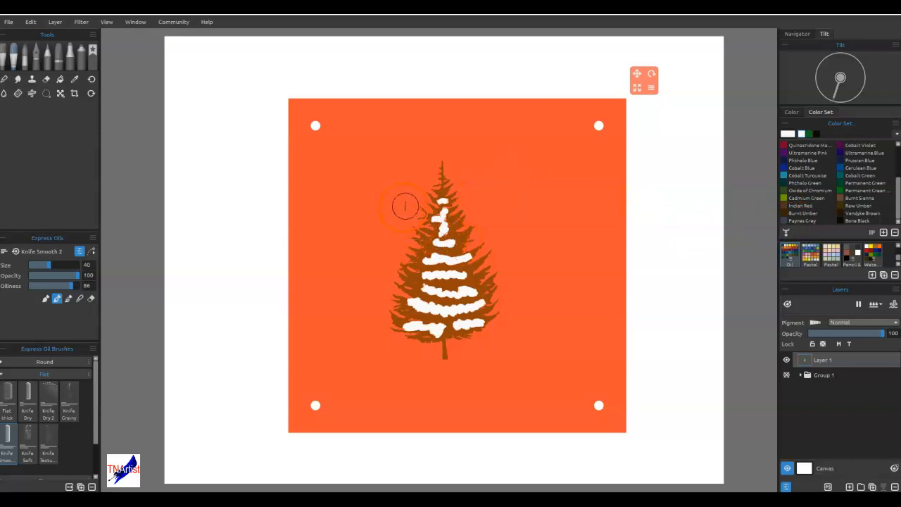
mouse_move(495, 224)
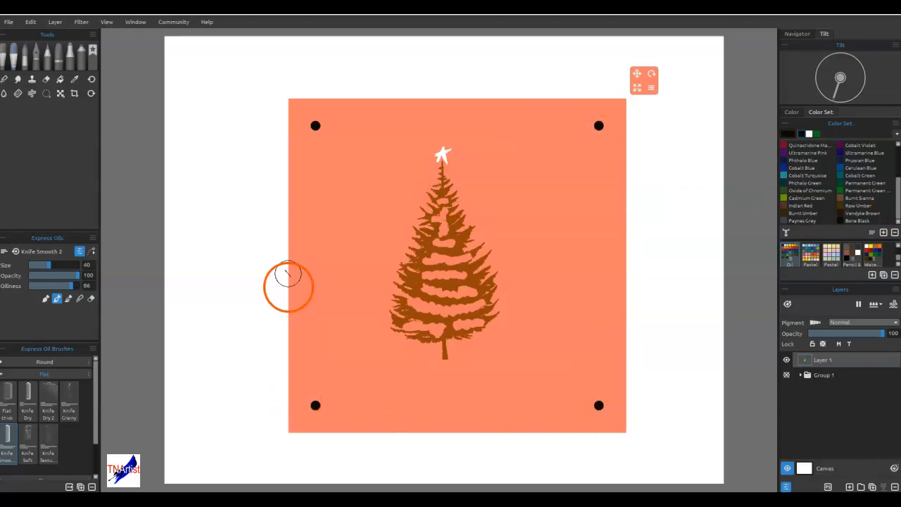
mouse_move(739, 200)
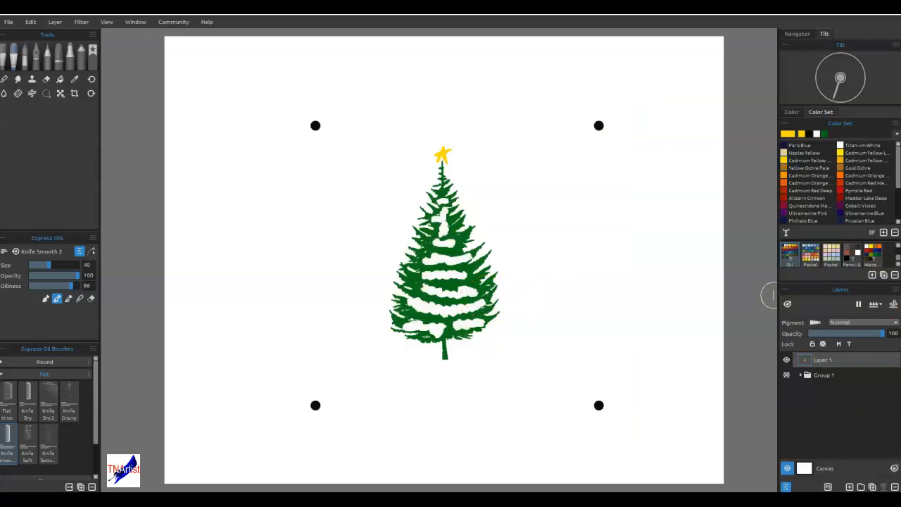
mouse_move(359, 204)
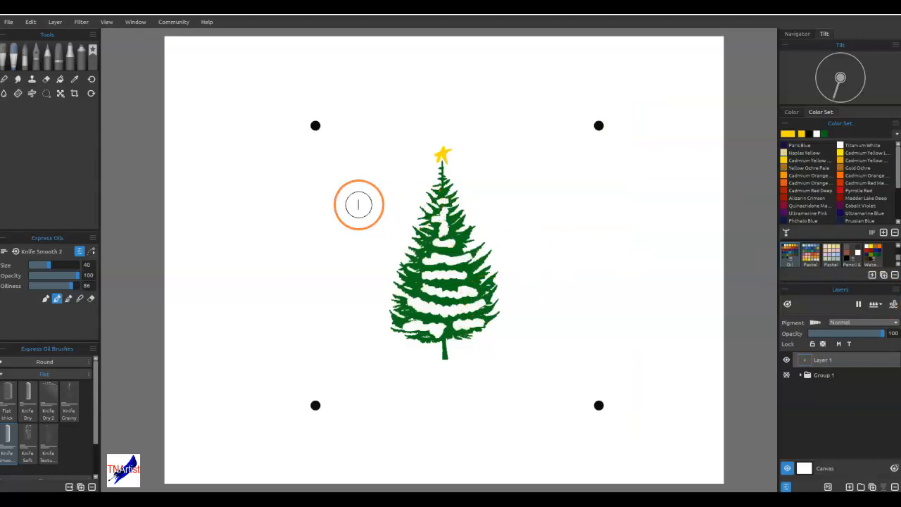
Step: Move the tree and registration dots up-left with Transform and apply it
left_click(60, 93)
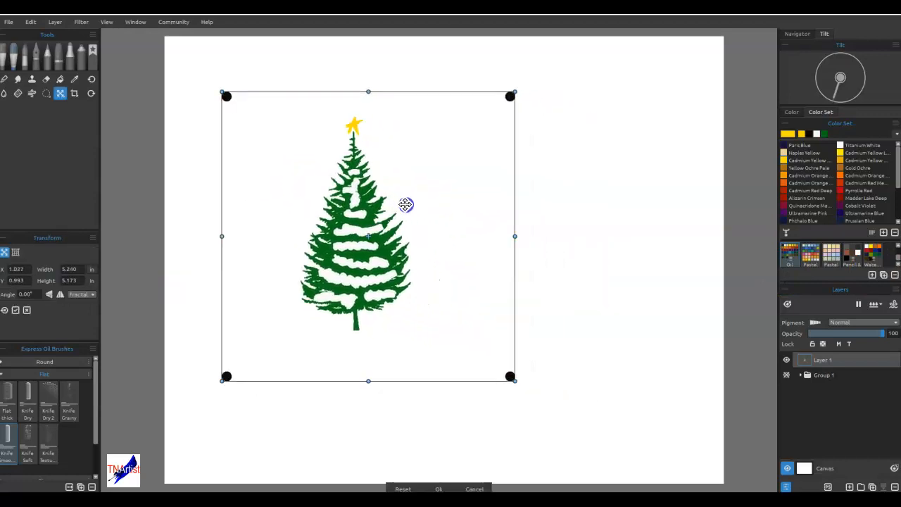
mouse_move(561, 278)
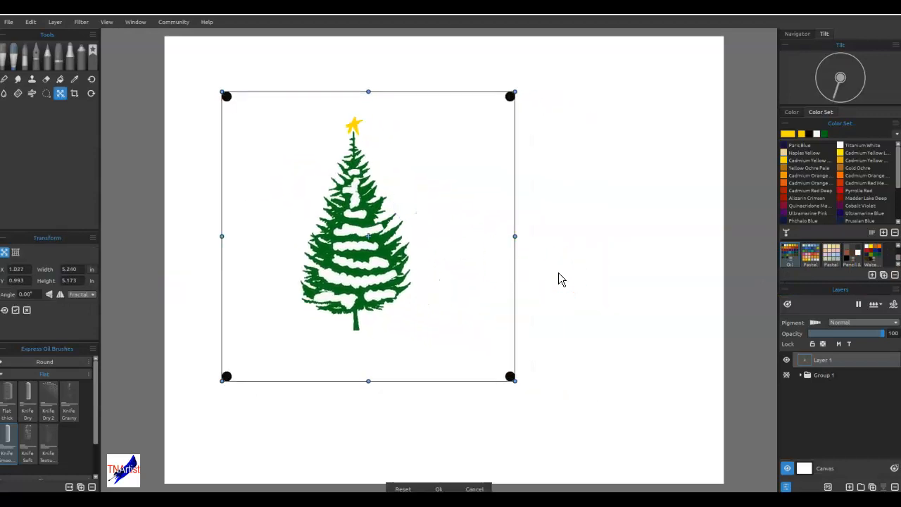
left_click(438, 489)
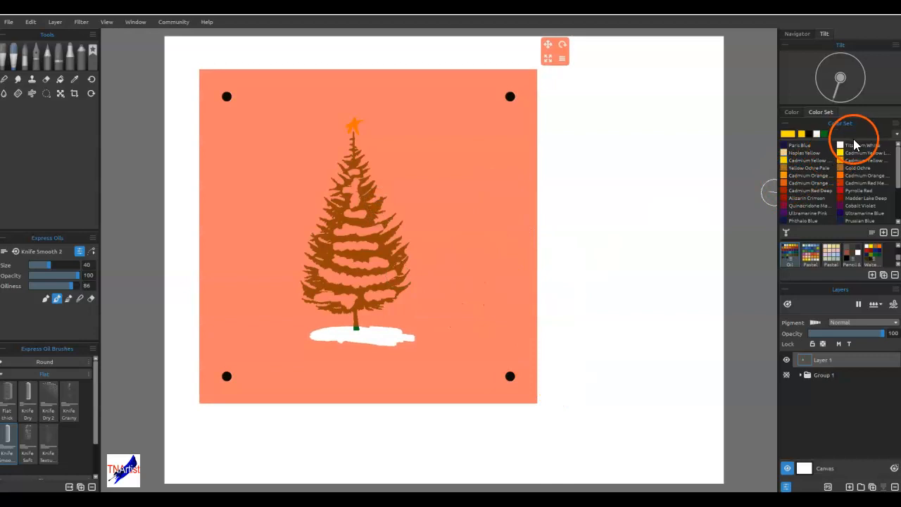
Step: Choose a pale grey-blue colour and shade the ground patch under the trunk
scroll("down", 3)
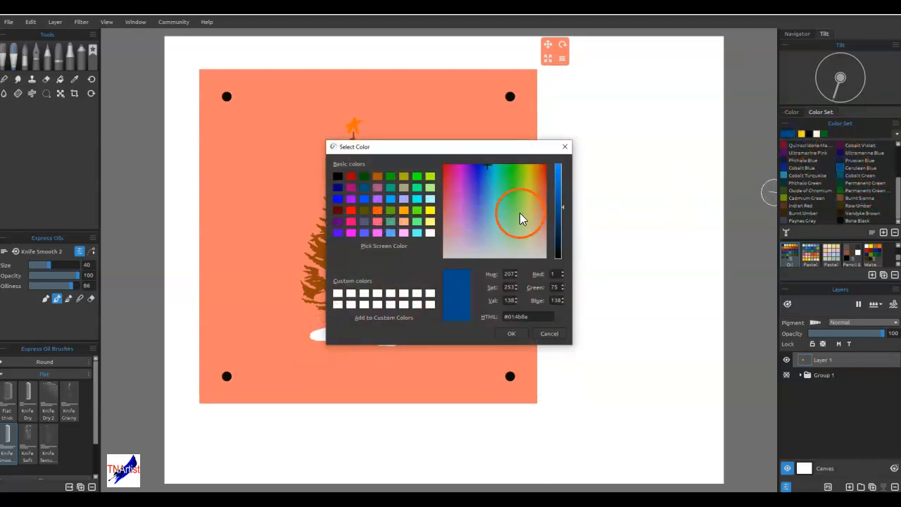
left_click(491, 244)
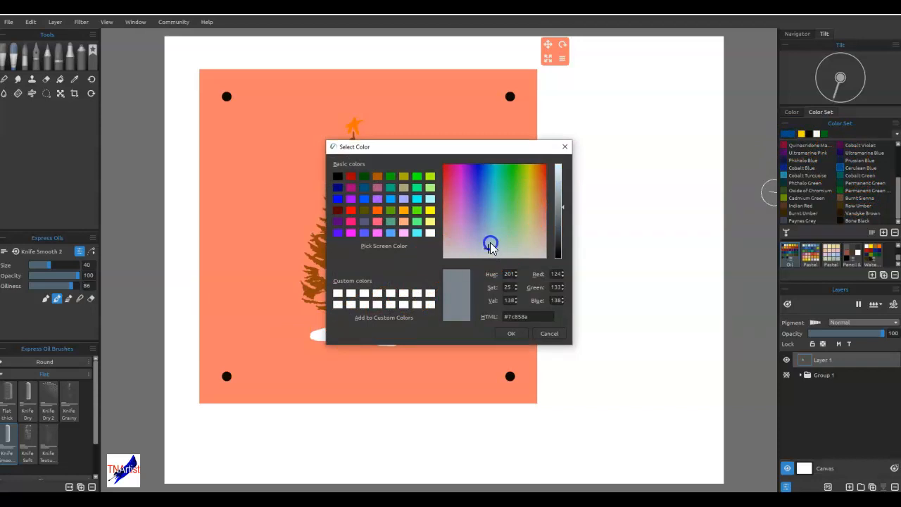
left_click(512, 333)
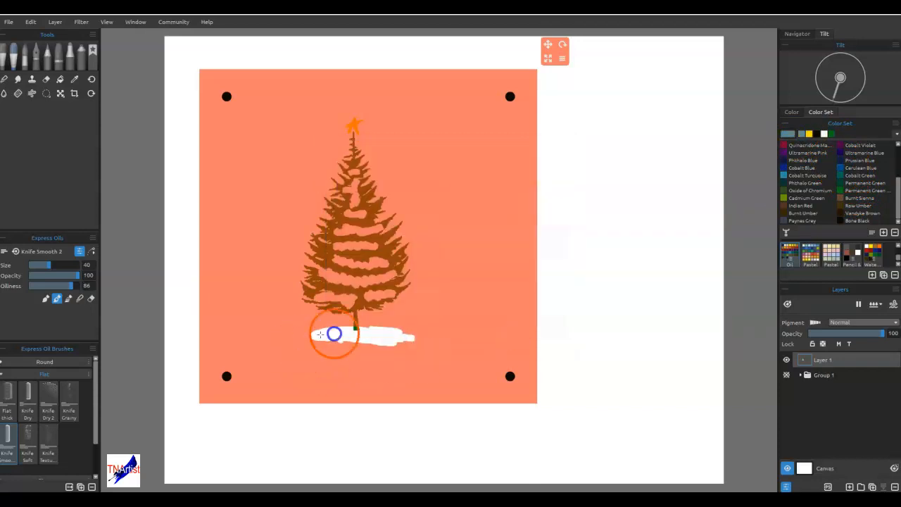
left_click(784, 145)
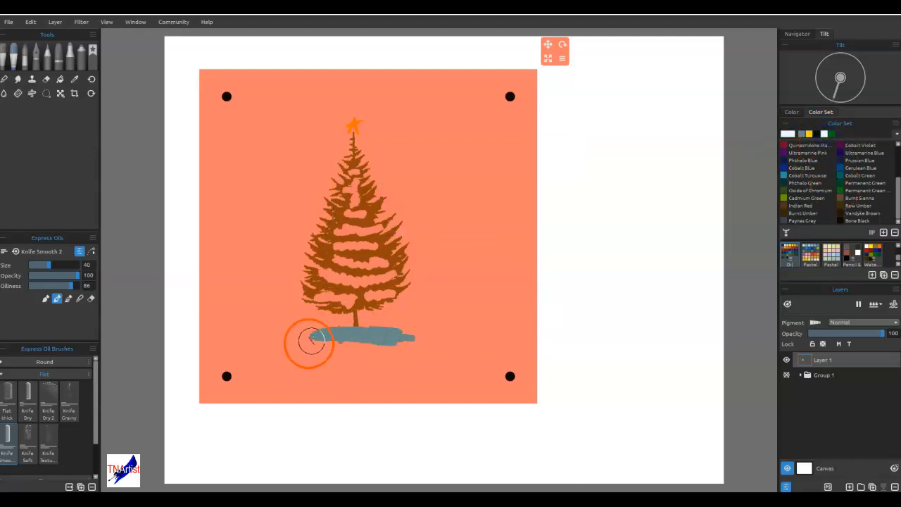
left_click_drag(309, 338, 391, 355)
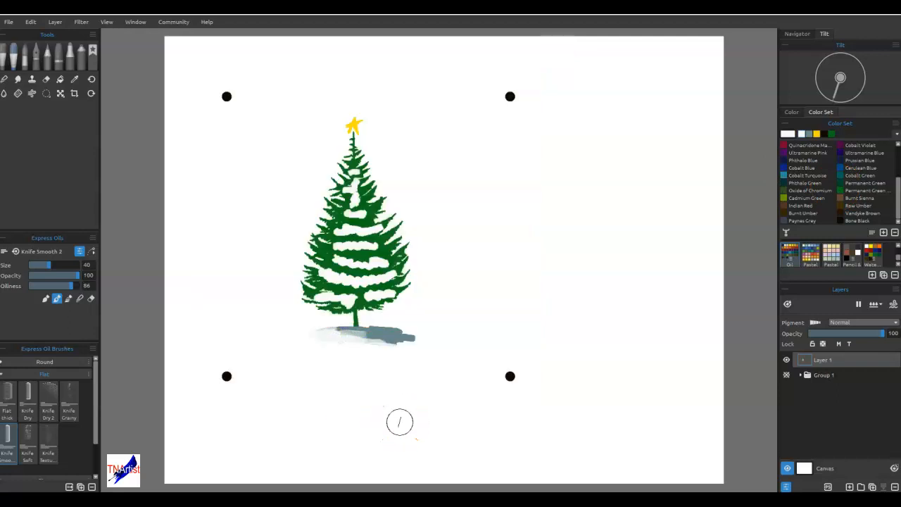
mouse_move(467, 432)
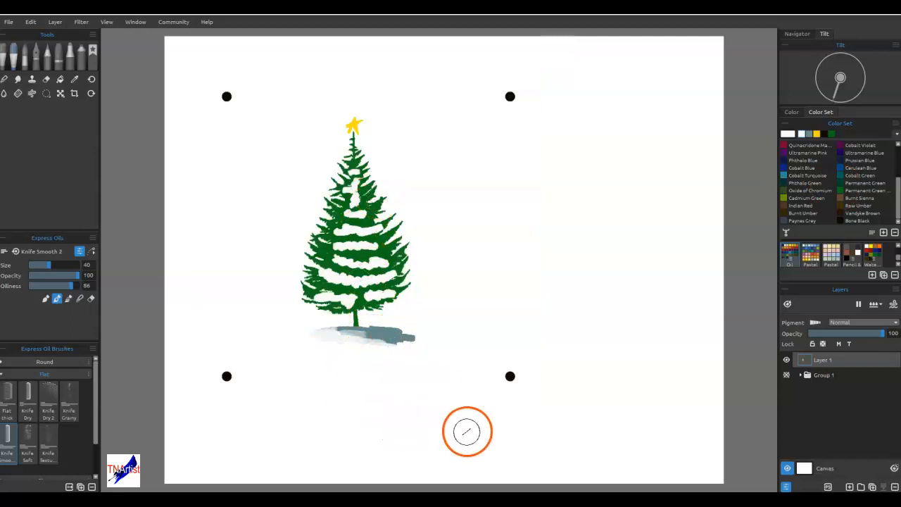
mouse_move(514, 385)
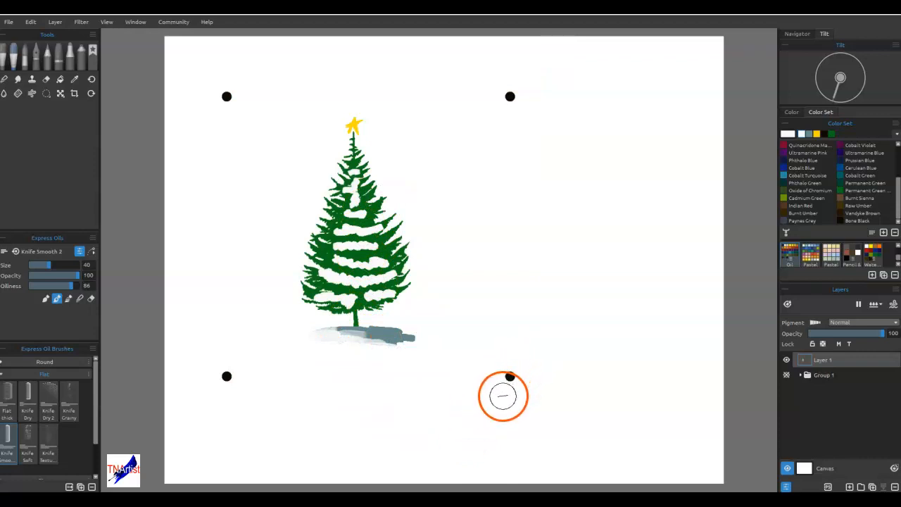
Step: Switch to the Selection tool
left_click(46, 94)
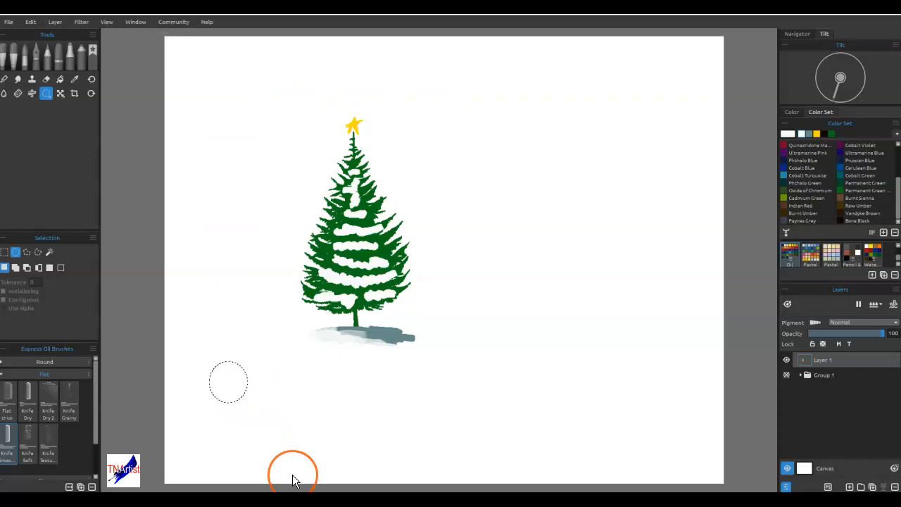
mouse_move(373, 215)
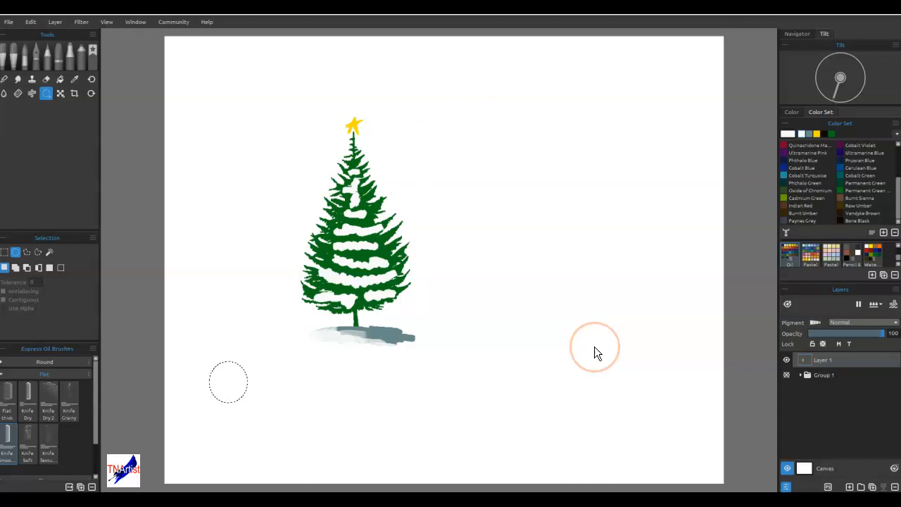
mouse_move(488, 377)
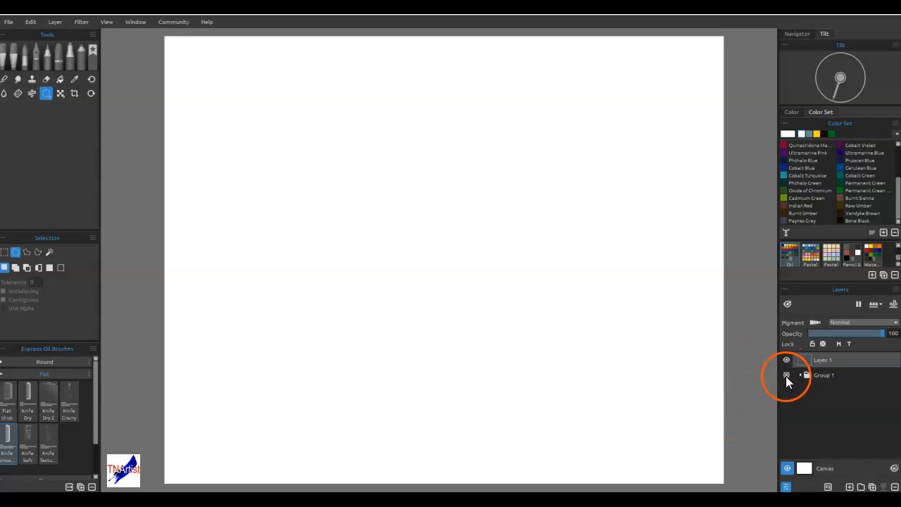
Step: Show Group 1 again, select the new Layer 2, and make the star layer visible
left_click(799, 374)
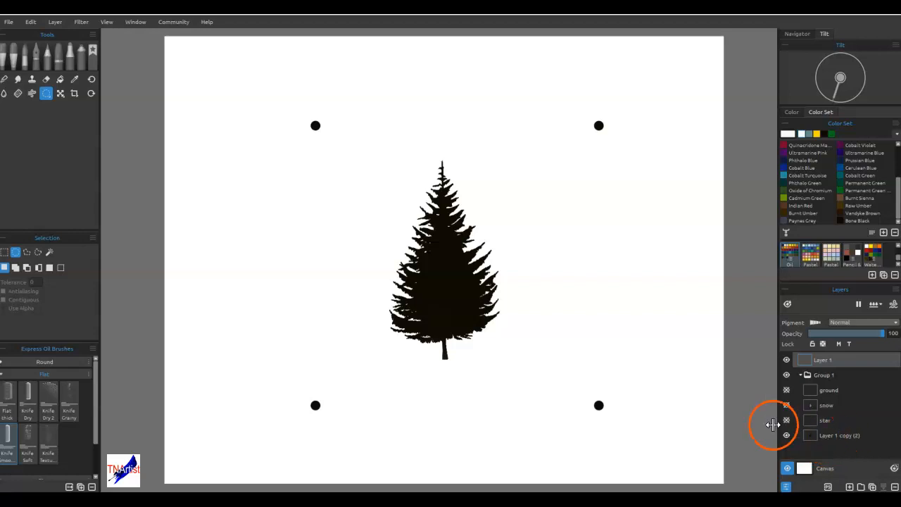
mouse_move(582, 300)
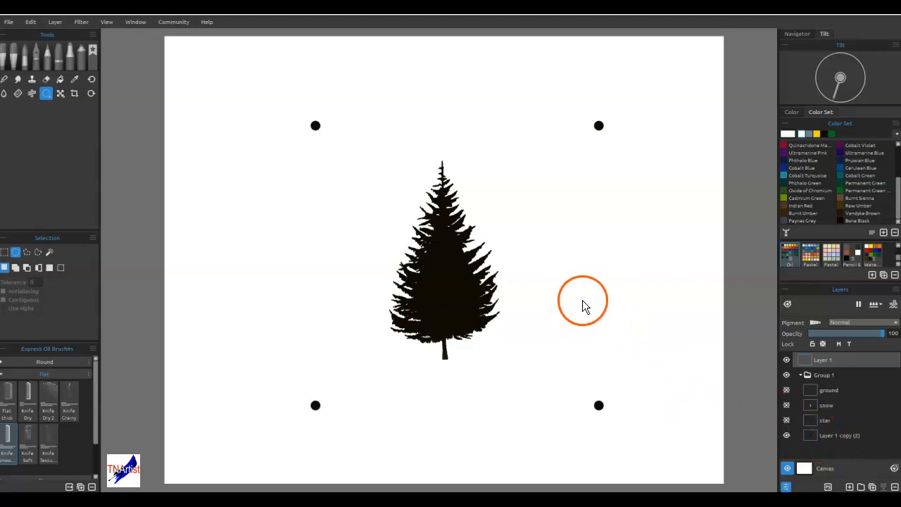
mouse_move(46, 93)
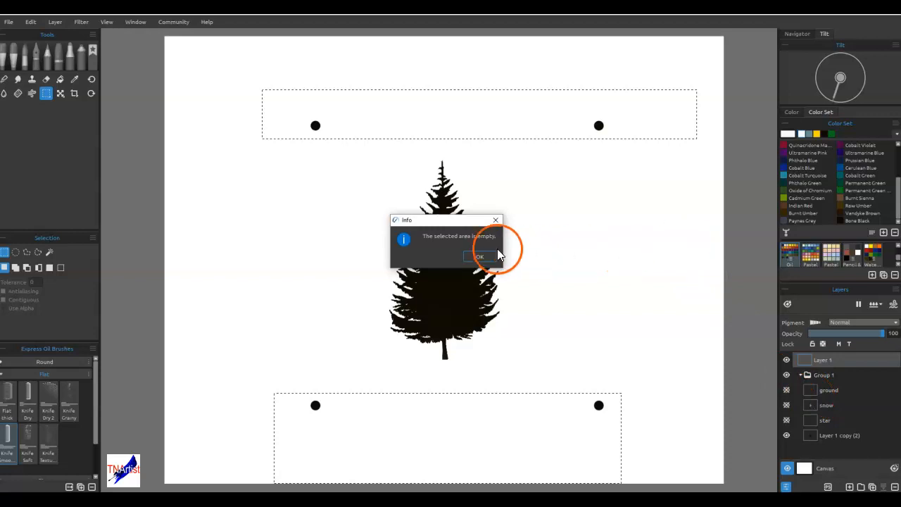
left_click(478, 255)
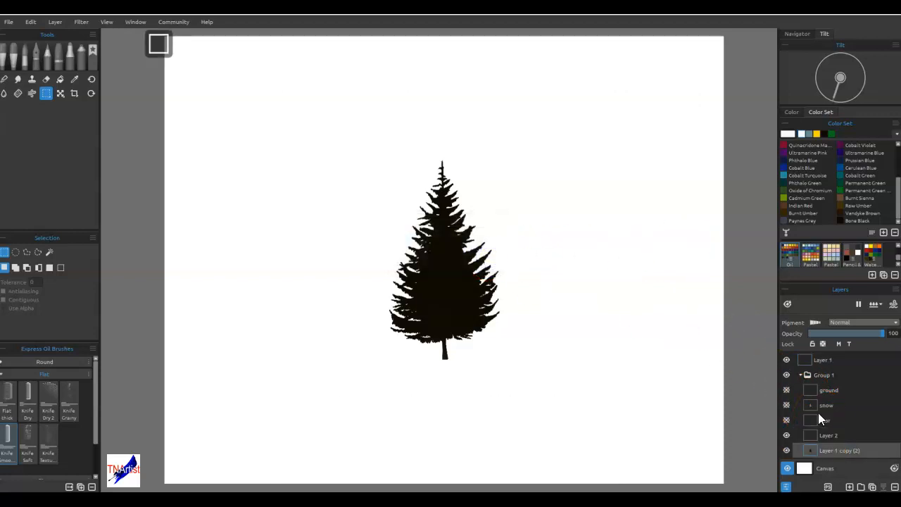
left_click(829, 435)
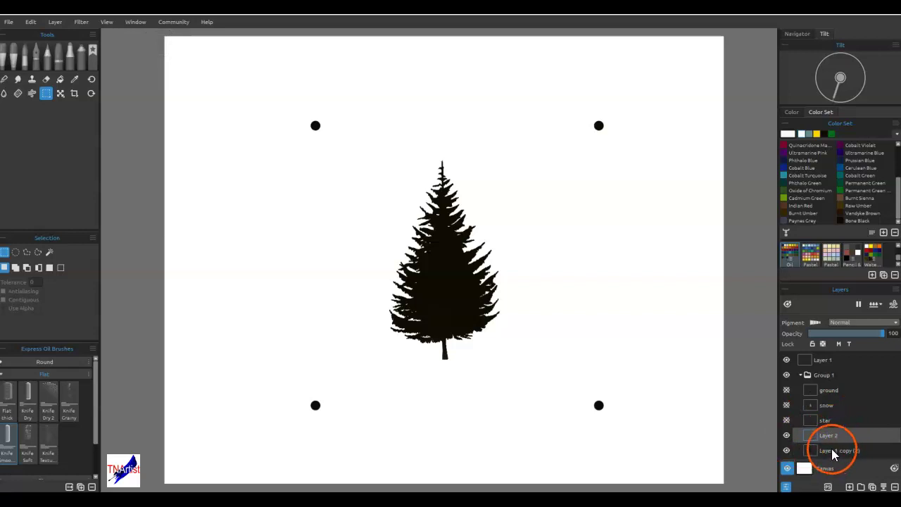
left_click(786, 420)
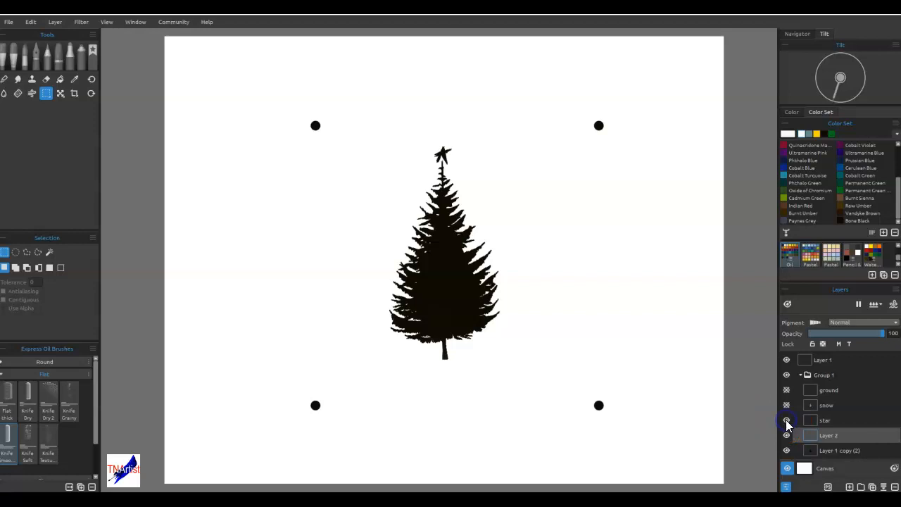
Step: Turn on visibility of the snow and ground patch layers
left_click(786, 405)
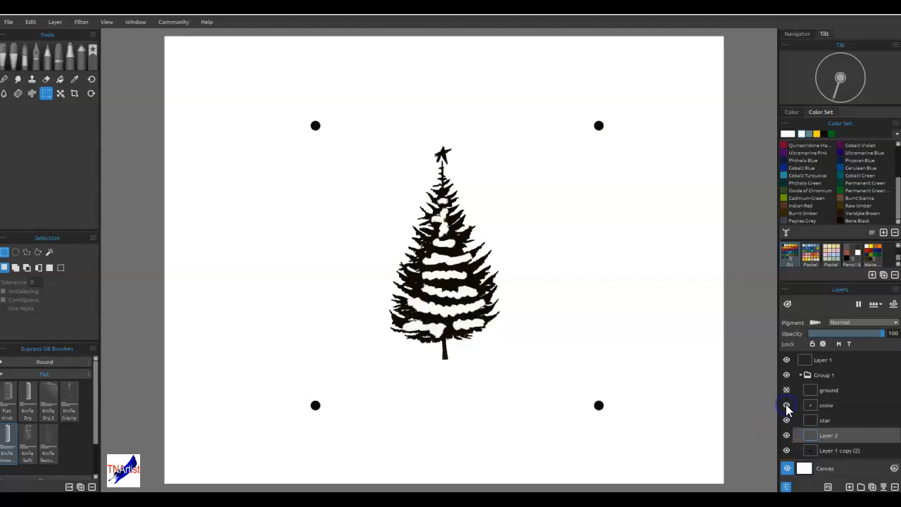
left_click(787, 390)
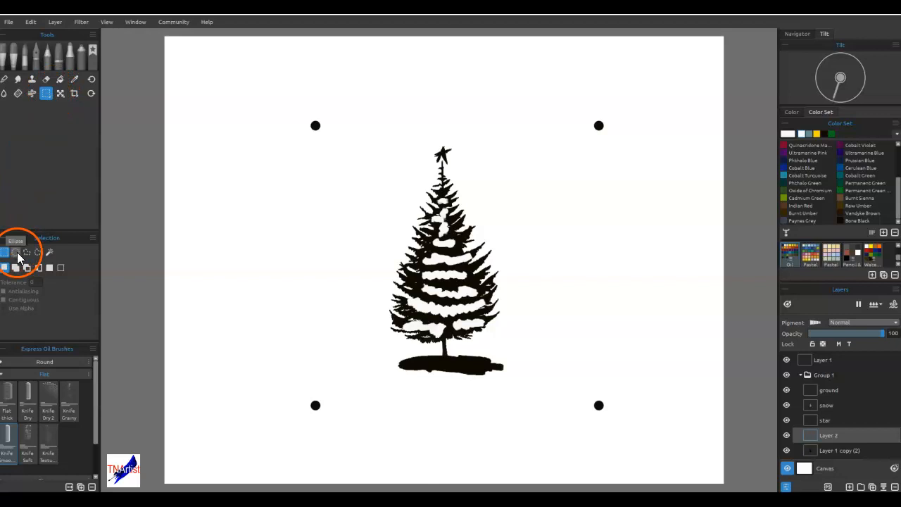
Step: Choose the Ellipse selection tool and start a dot above the top-left registration dot
left_click(15, 252)
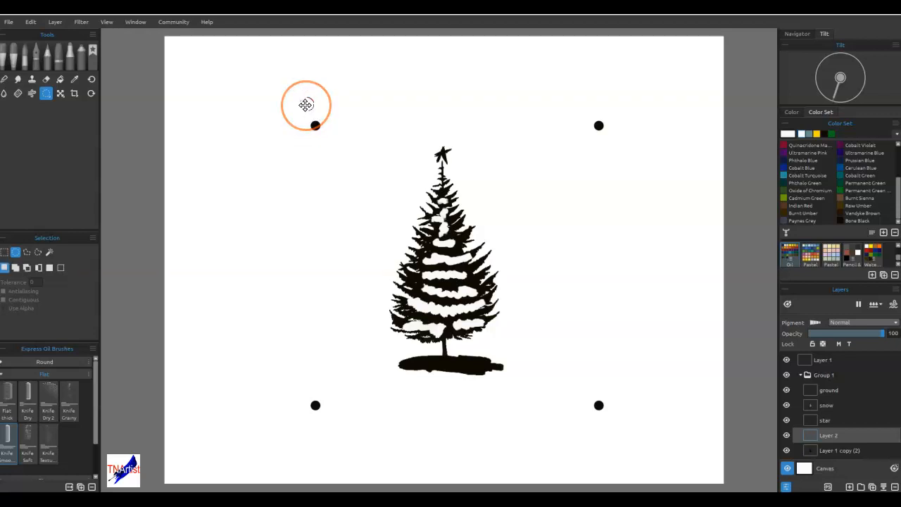
left_click(60, 79)
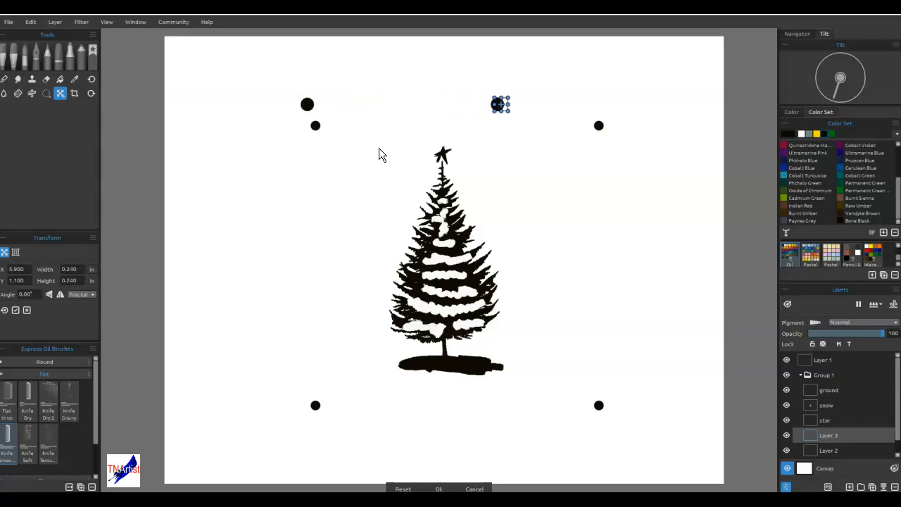
Step: Move the copied dot above the top-right registration dot and apply its position
left_click_drag(499, 105, 605, 104)
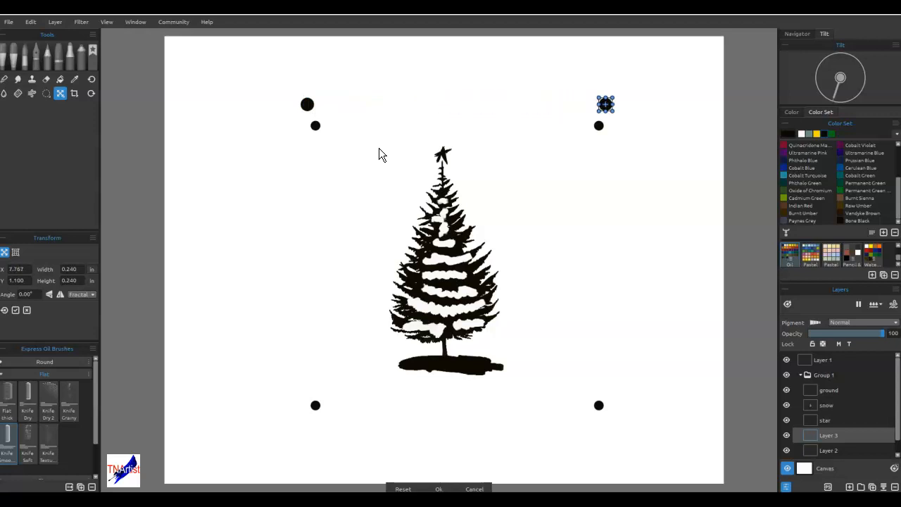
left_click(60, 79)
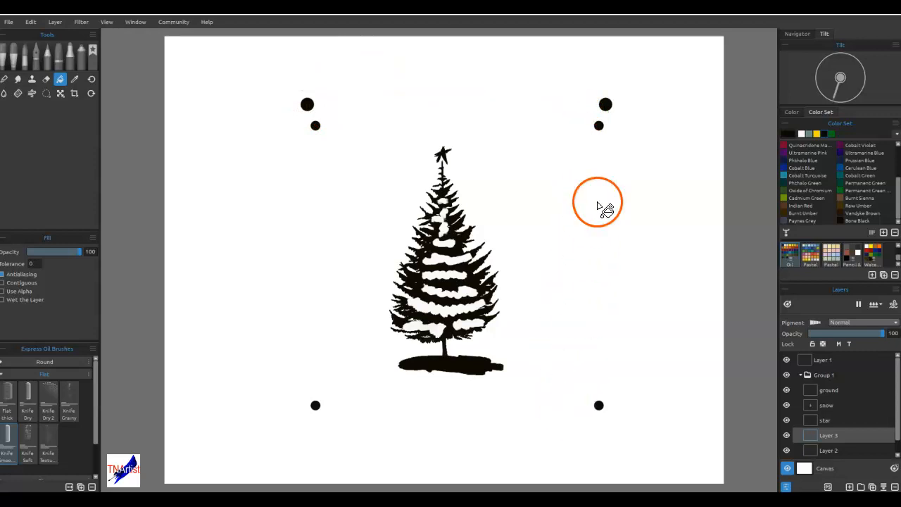
mouse_move(615, 364)
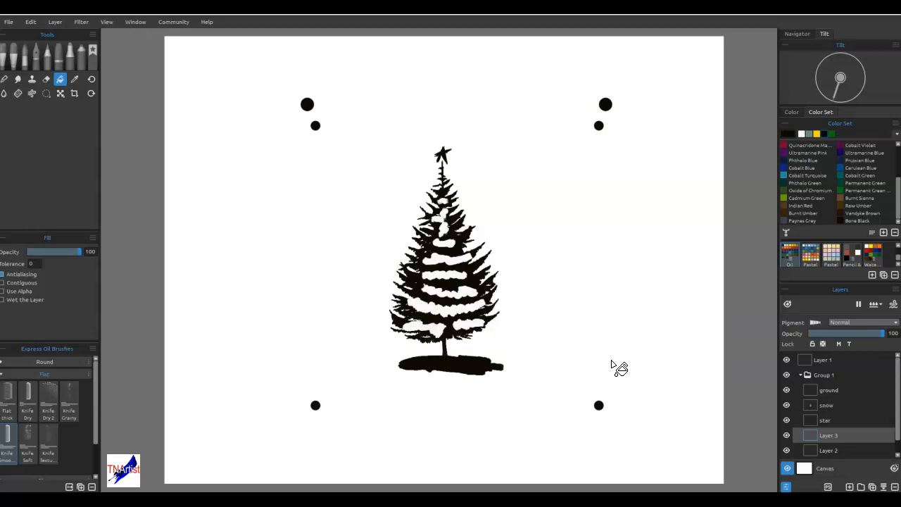
mouse_move(677, 167)
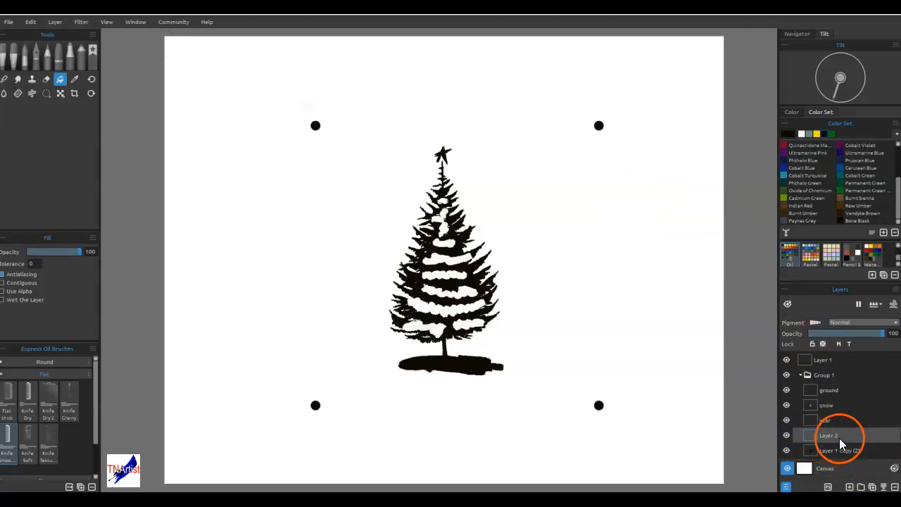
Step: Hide the snow, star and ground layers, leaving the bare tree silhouette
left_click(787, 404)
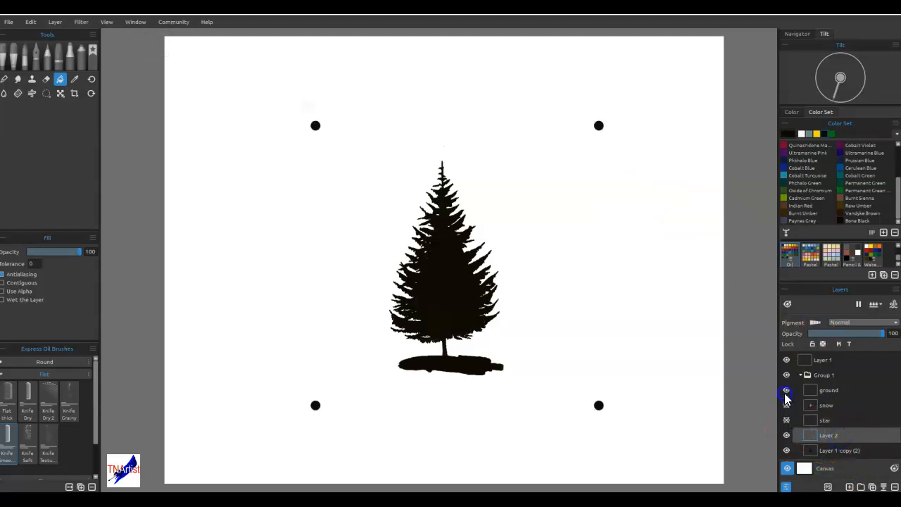
left_click(786, 390)
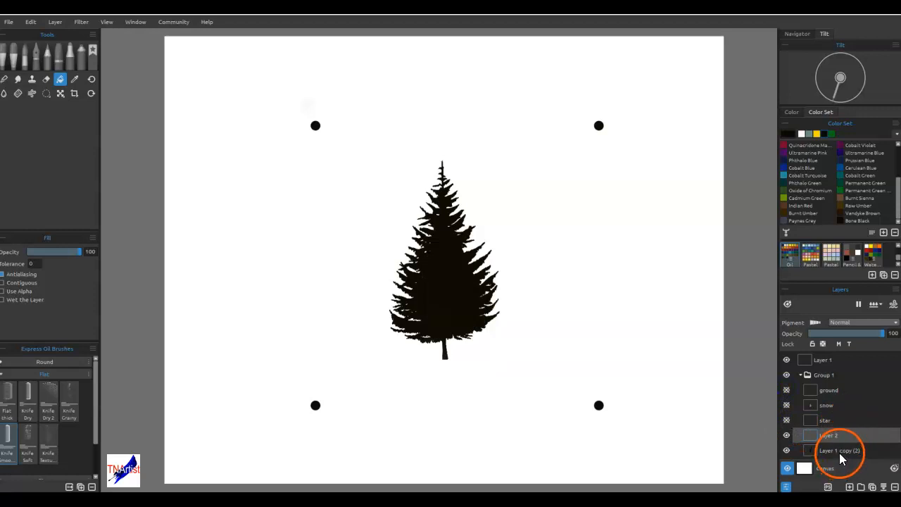
left_click(828, 435)
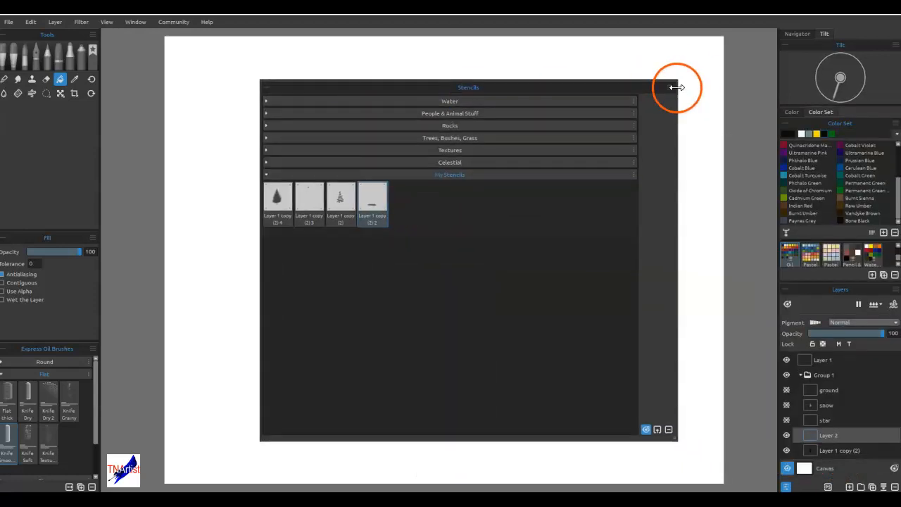
Step: Review the My Stencils thumbnails in the Stencils panel, then close it
left_click(670, 88)
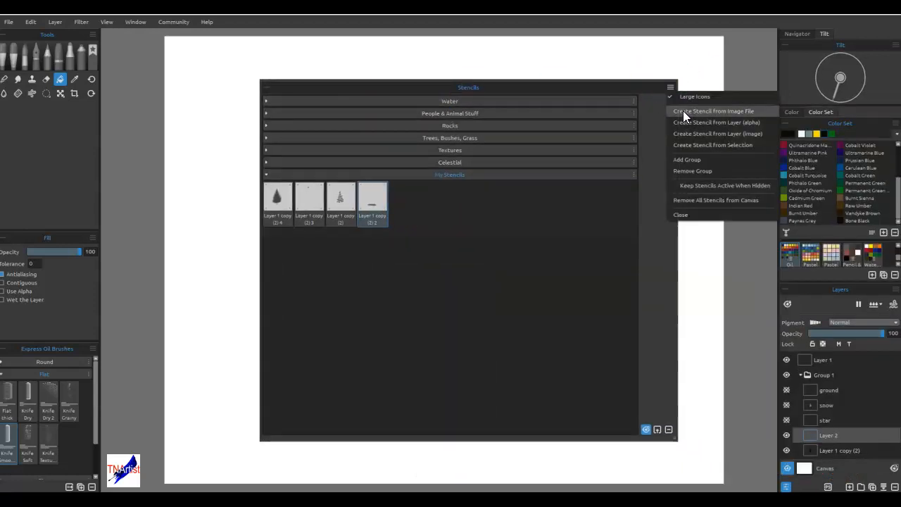
mouse_move(739, 127)
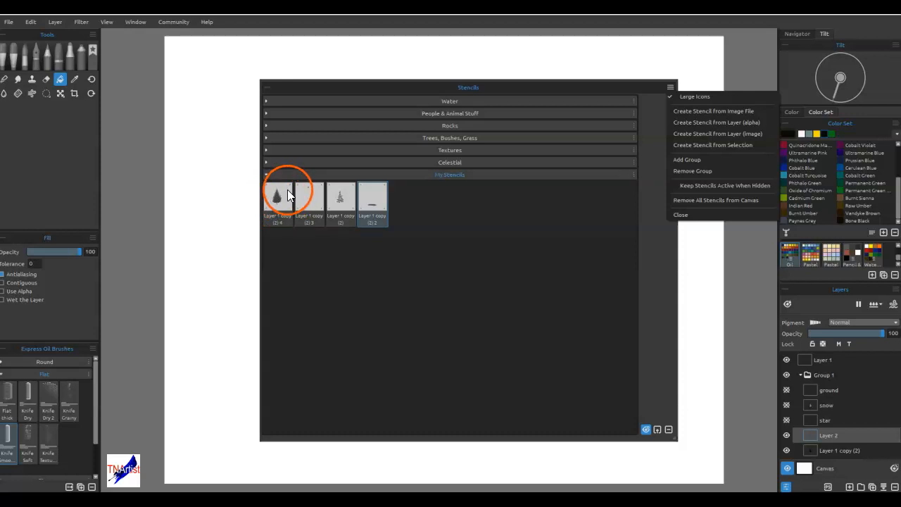
mouse_move(341, 196)
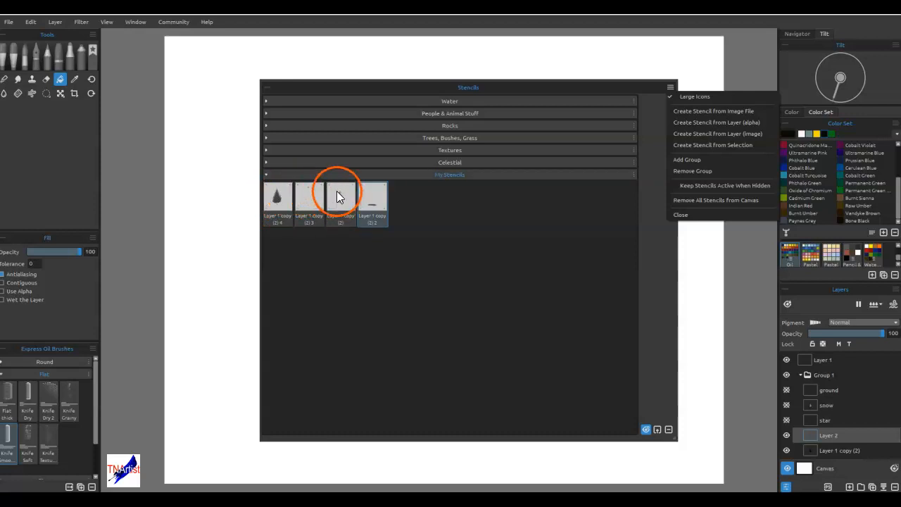
left_click(373, 197)
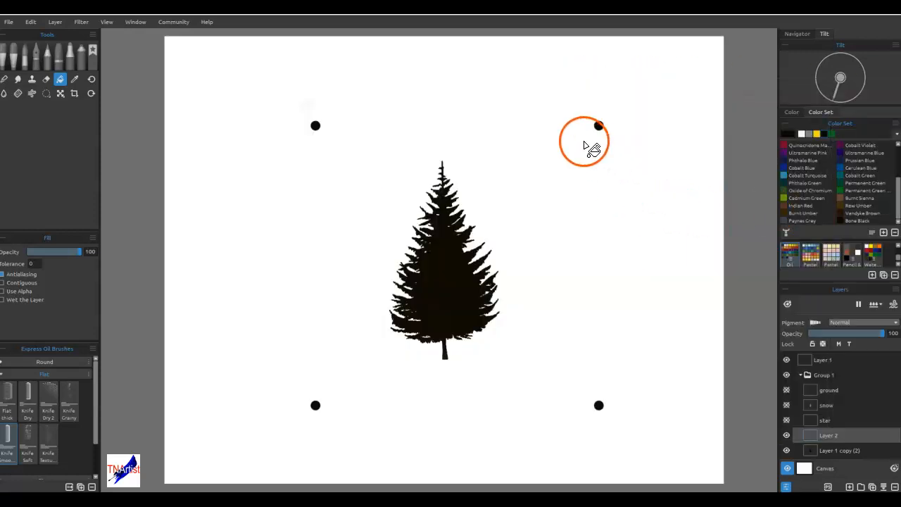
mouse_move(577, 256)
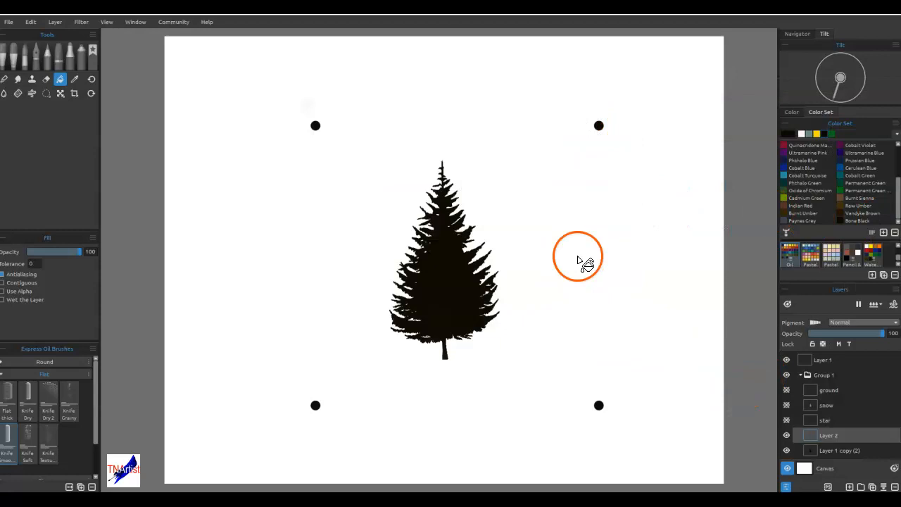
mouse_move(503, 274)
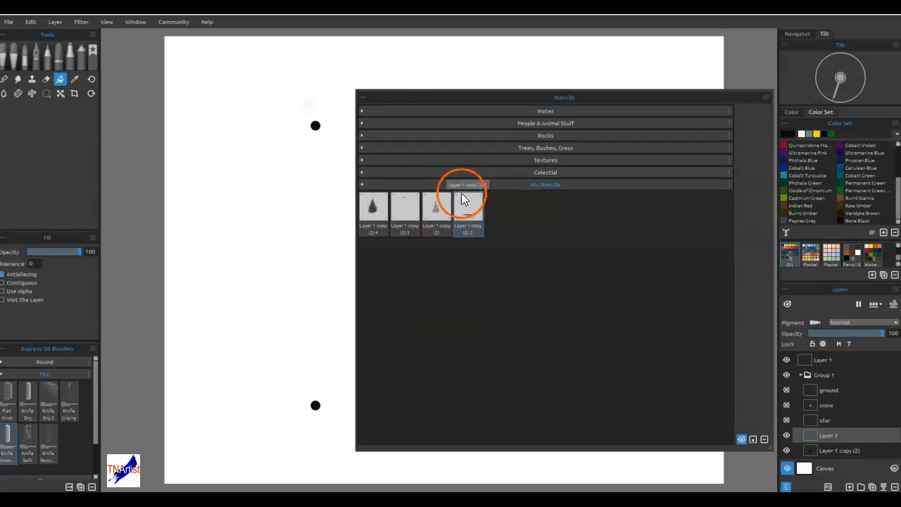
mouse_move(335, 113)
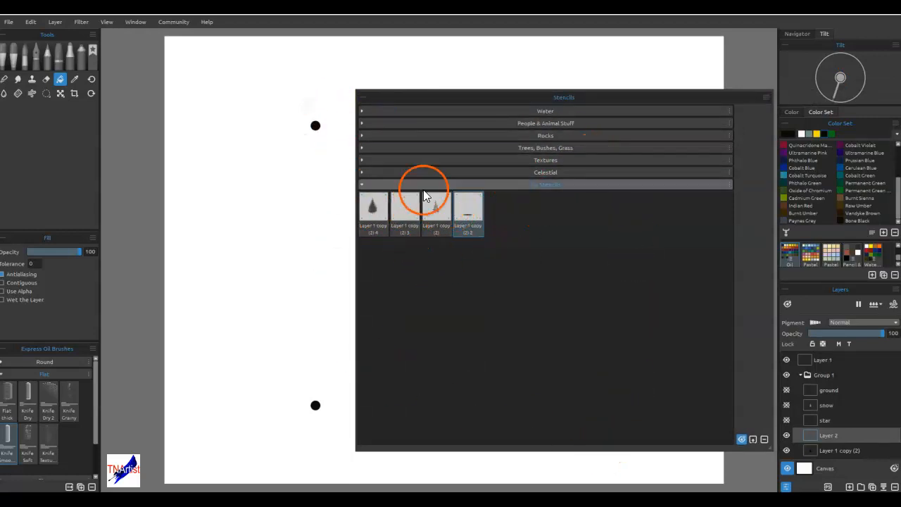
Step: Close the My Stencils collection to show the bare tree silhouette and four registration dots
left_click(437, 207)
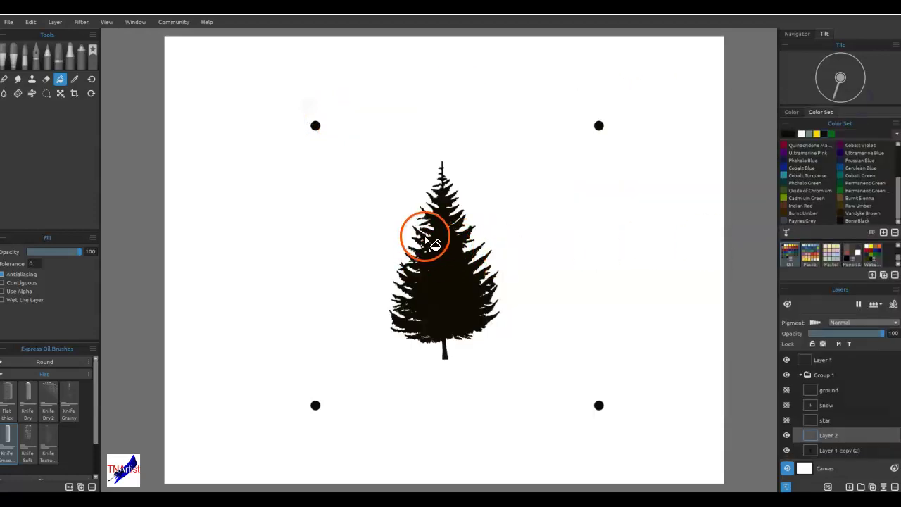
mouse_move(416, 186)
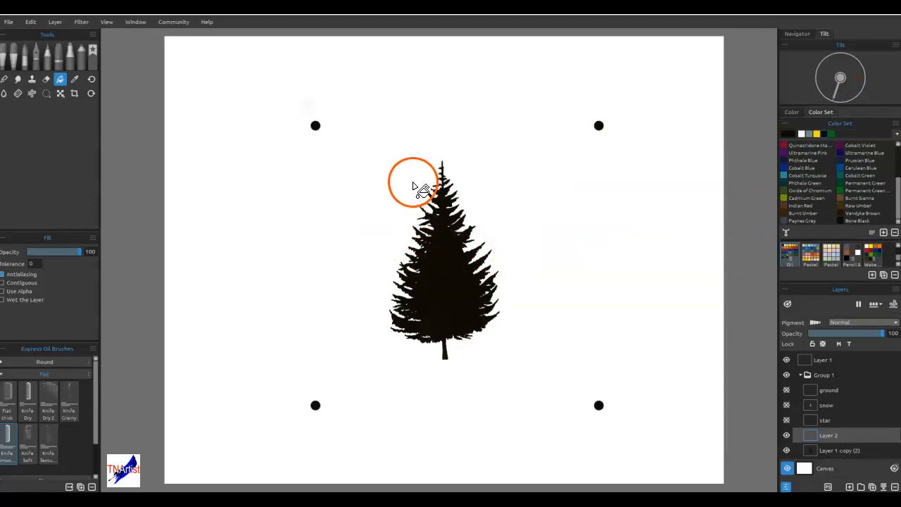
mouse_move(323, 131)
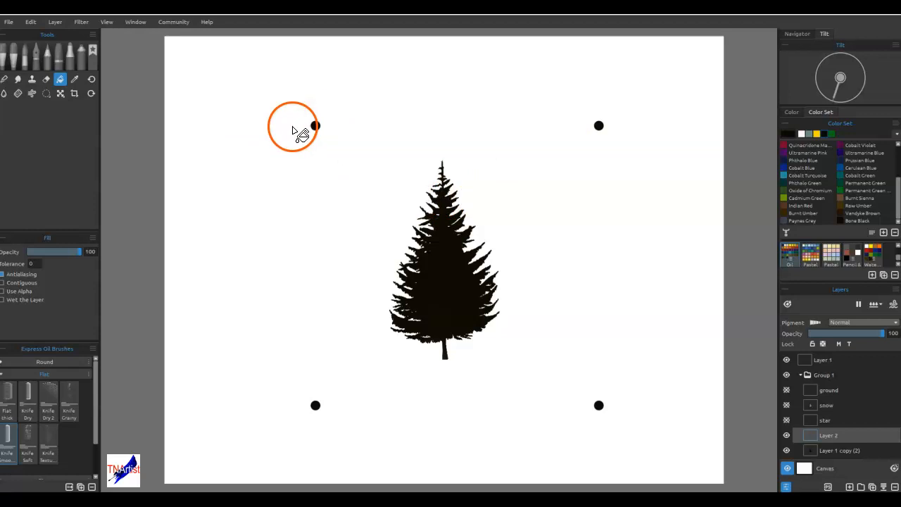
mouse_move(486, 208)
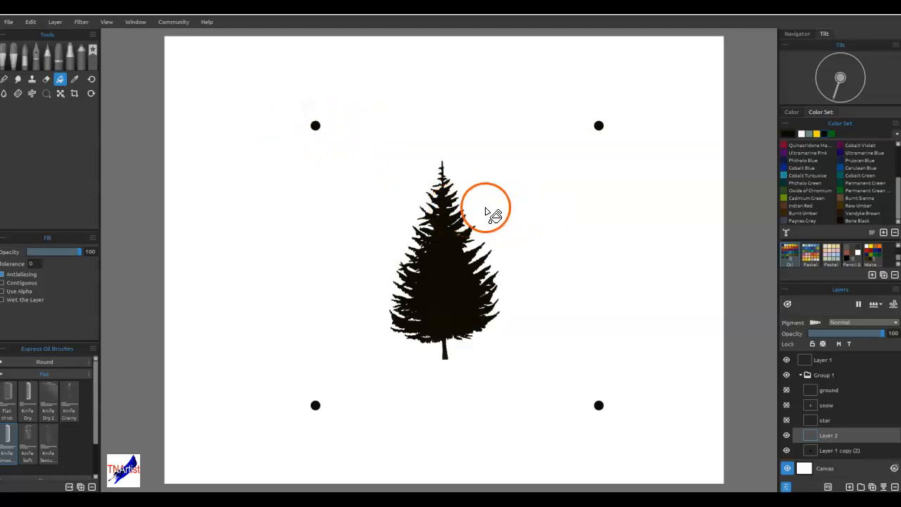
mouse_move(488, 153)
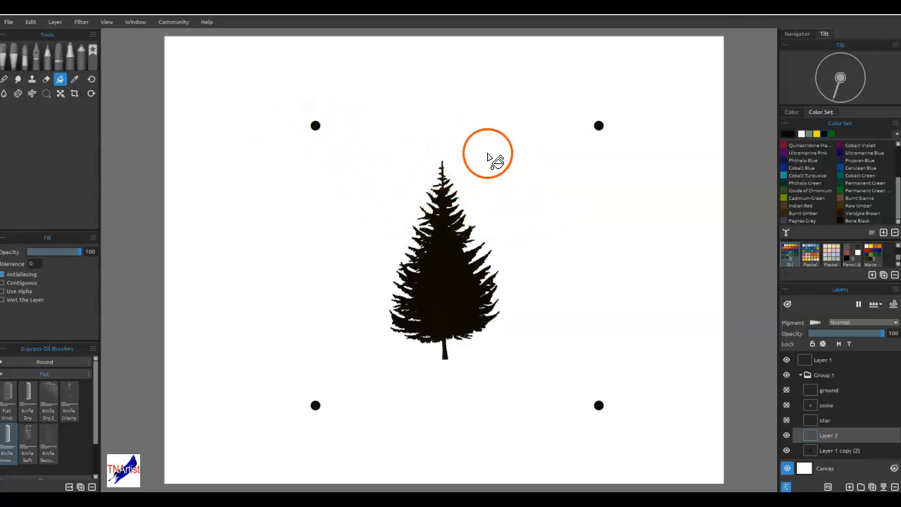
mouse_move(422, 242)
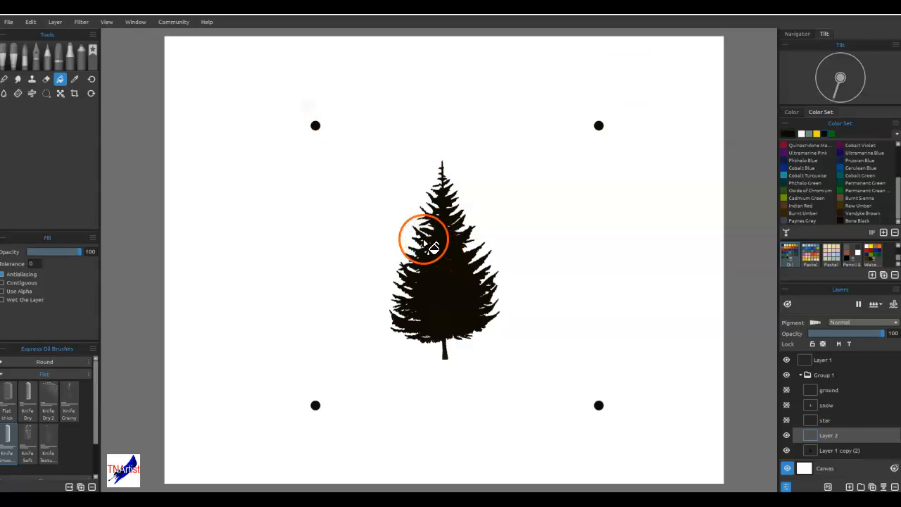
mouse_move(523, 226)
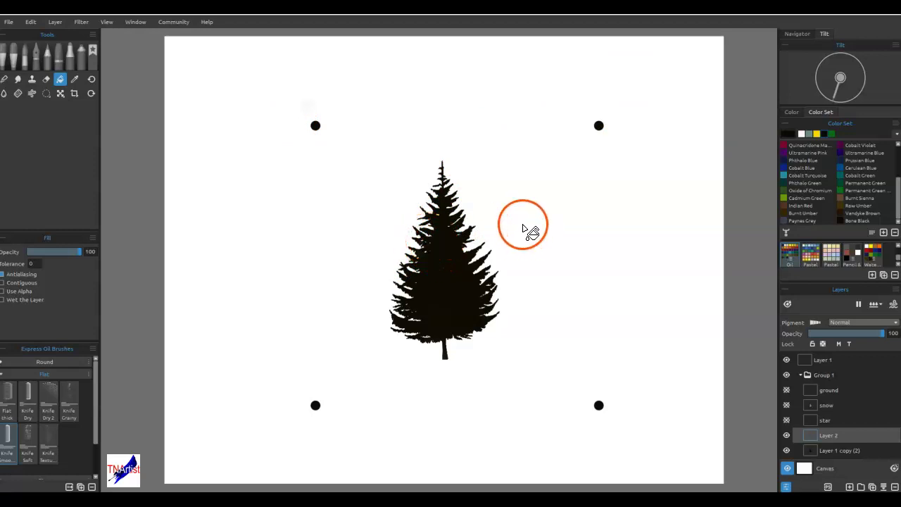
mouse_move(586, 198)
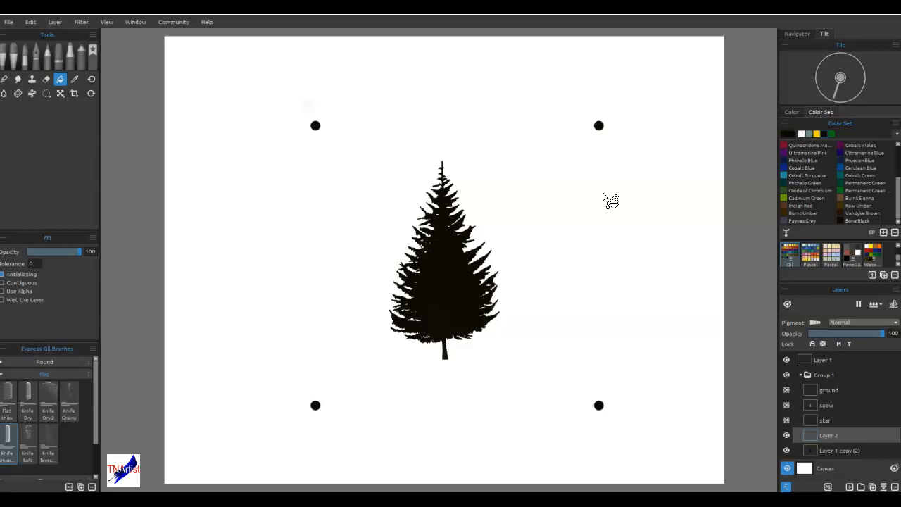
mouse_move(701, 176)
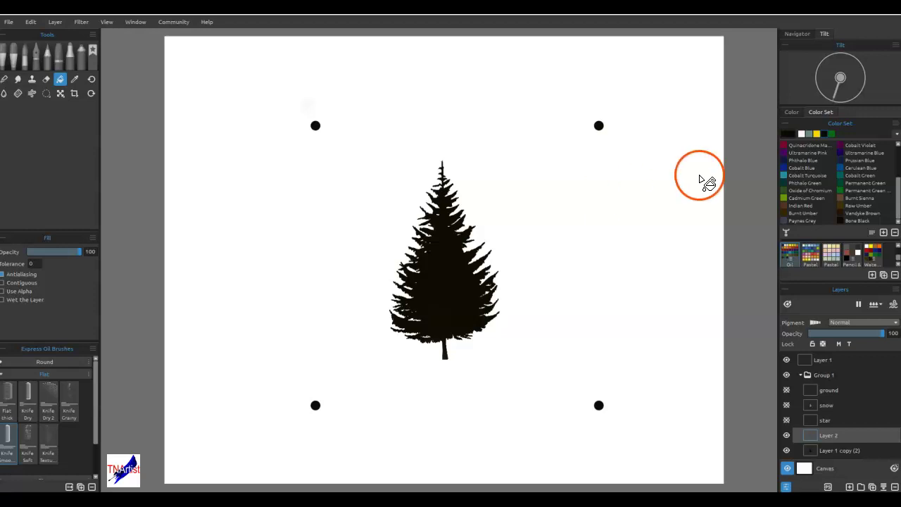
mouse_move(890, 126)
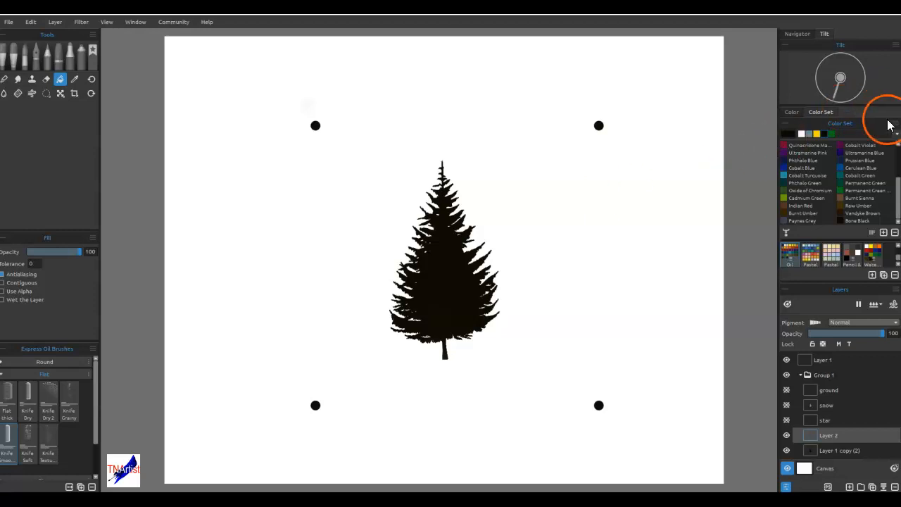